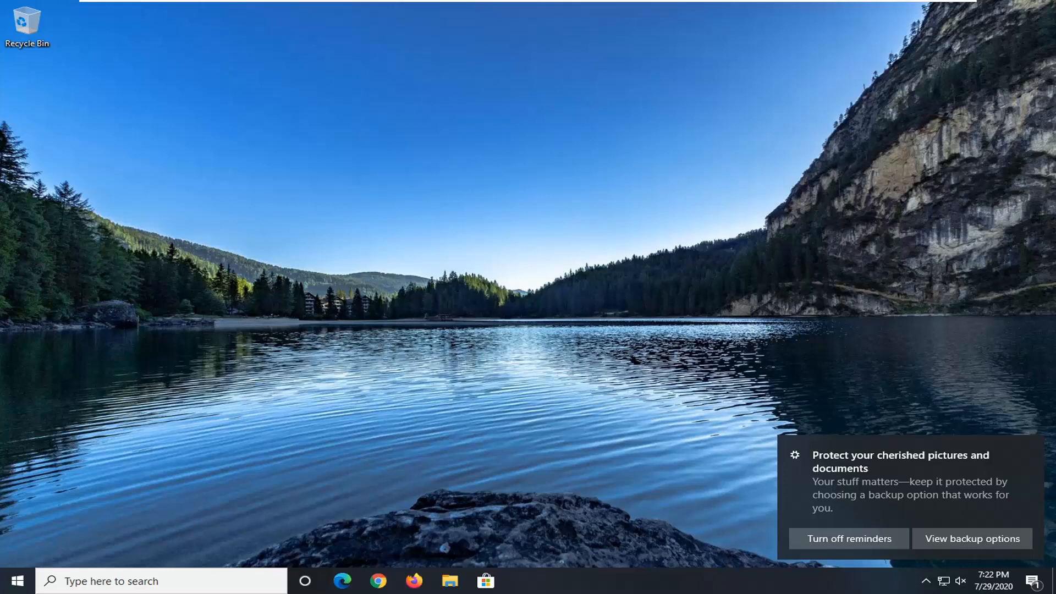
{"action": "mouse_move", "coordinate": [508, 248]}
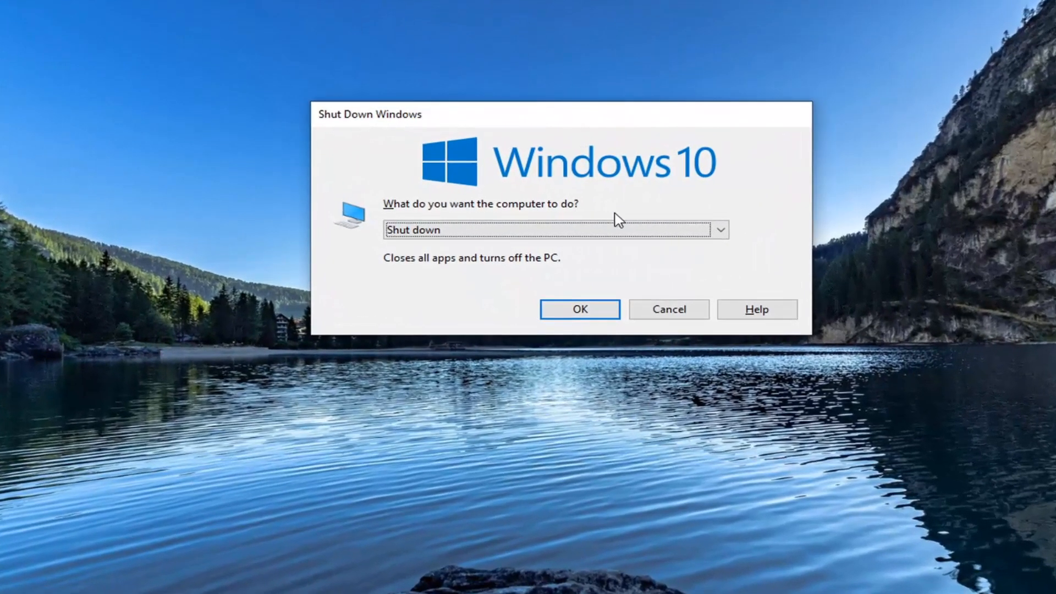
- Pick Shut down from the Shut Down Windows action dropdown
{"action": "left_click", "coordinate": [720, 230]}
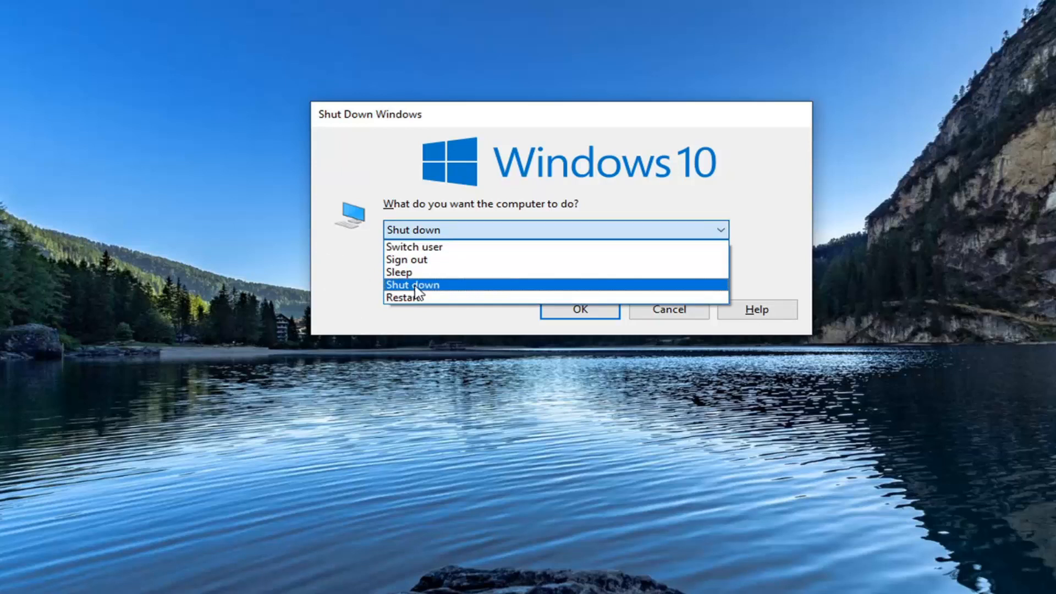
{"action": "left_click", "coordinate": [412, 284]}
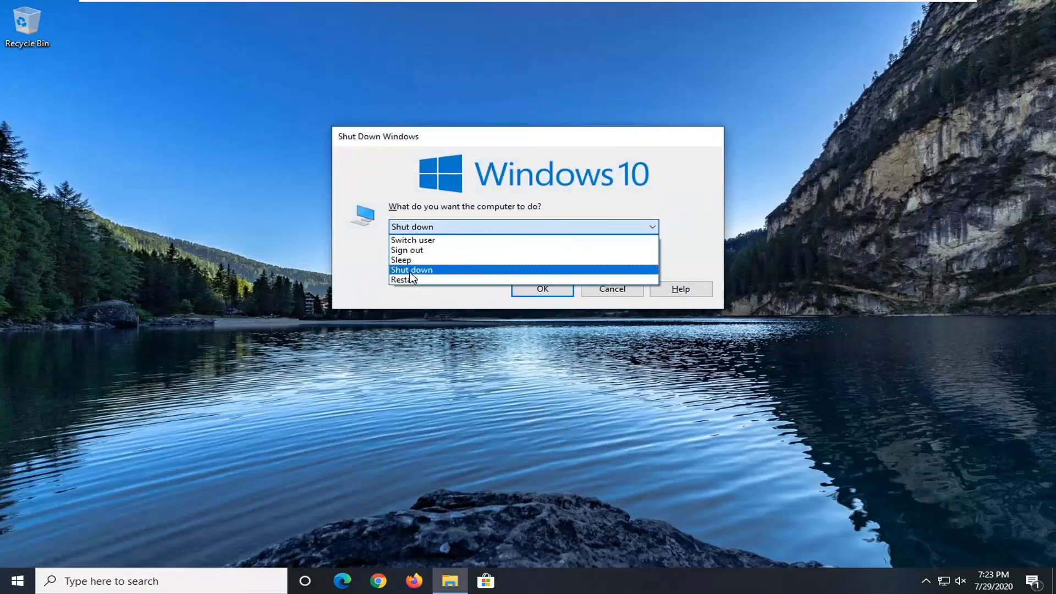
- Keep Shut down selected, then cancel the Shut Down Windows dialog
{"action": "left_click", "coordinate": [412, 270]}
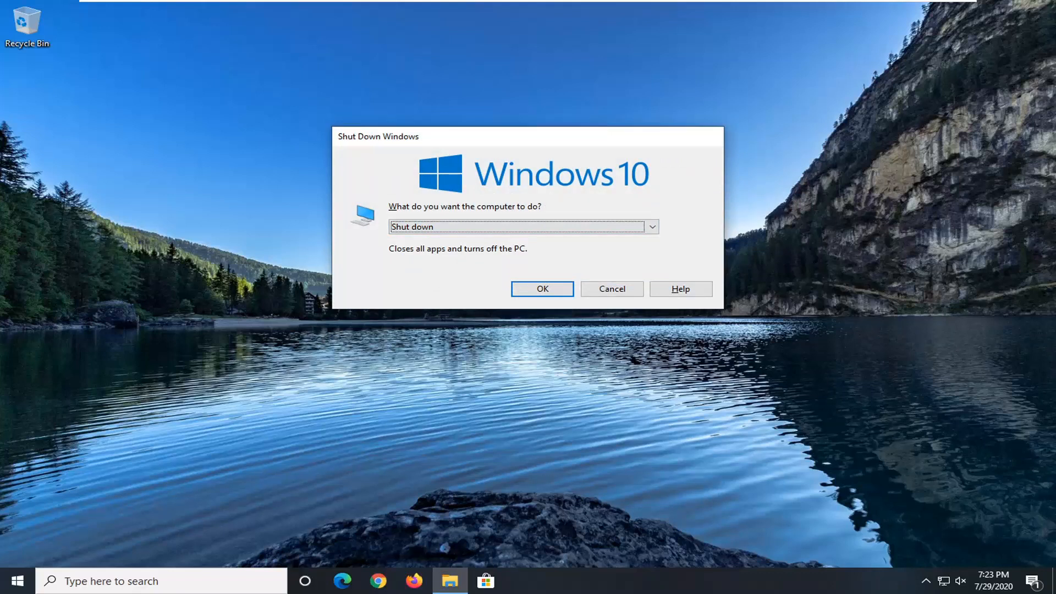
{"action": "mouse_move", "coordinate": [396, 292]}
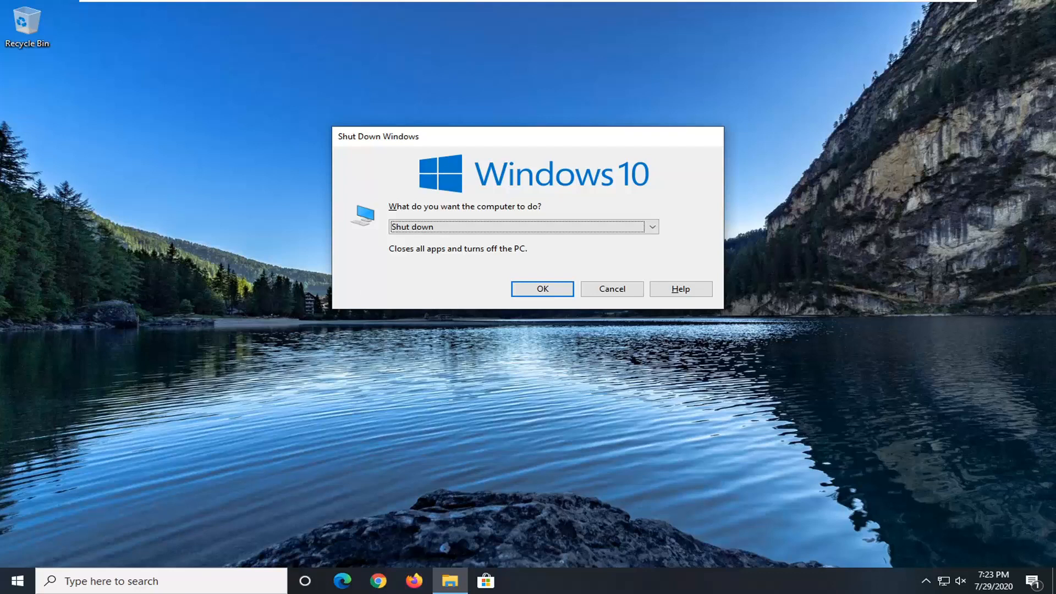
{"action": "mouse_move", "coordinate": [666, 140]}
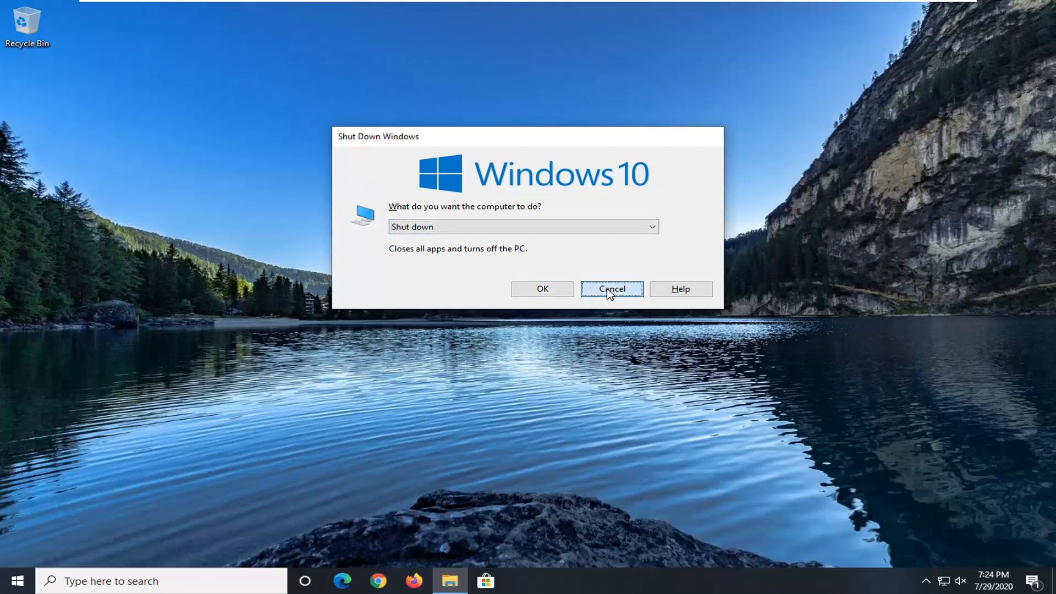
{"action": "left_click", "coordinate": [612, 288]}
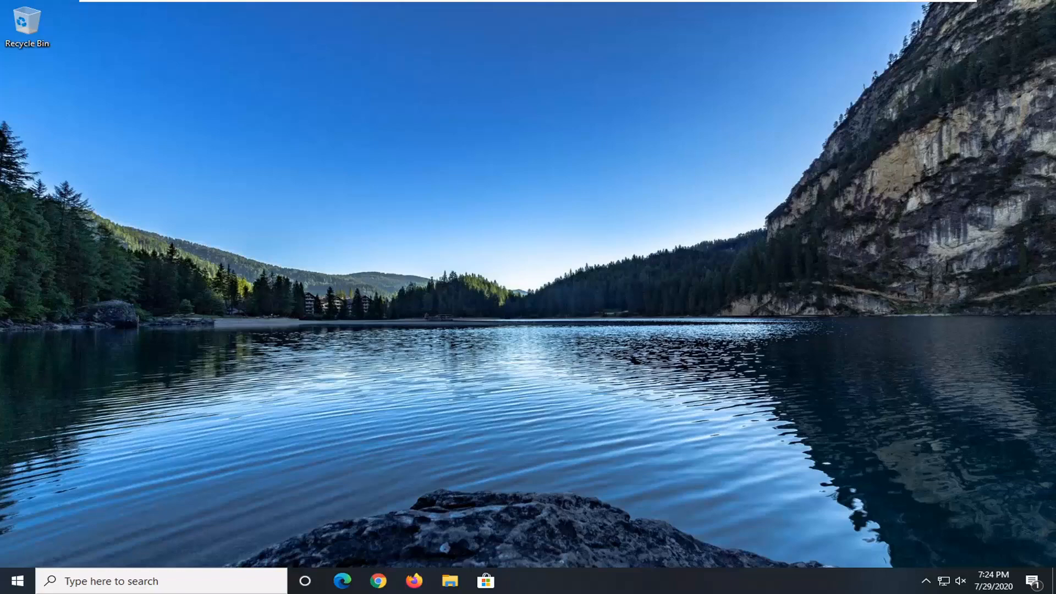